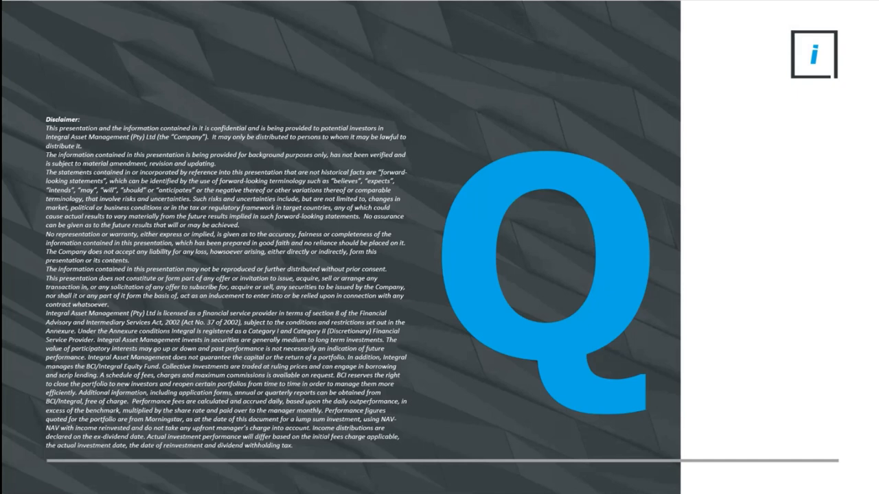
pyautogui.moveTo(615, 239)
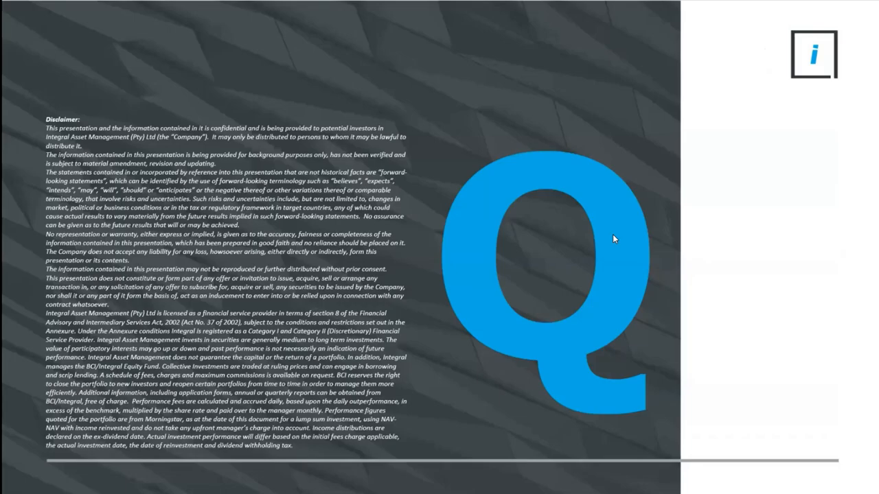